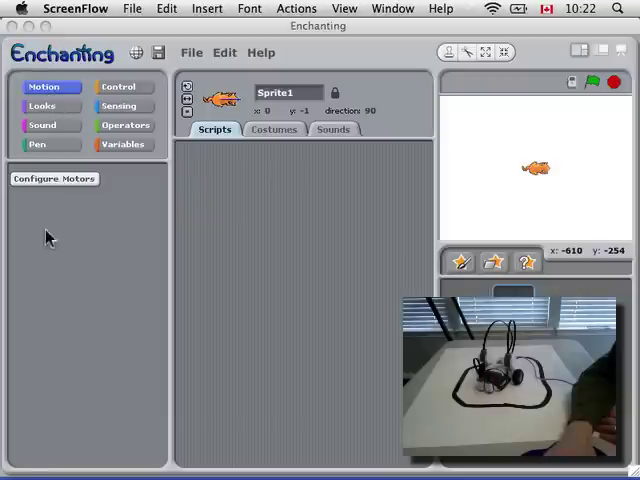
pyautogui.moveTo(100, 190)
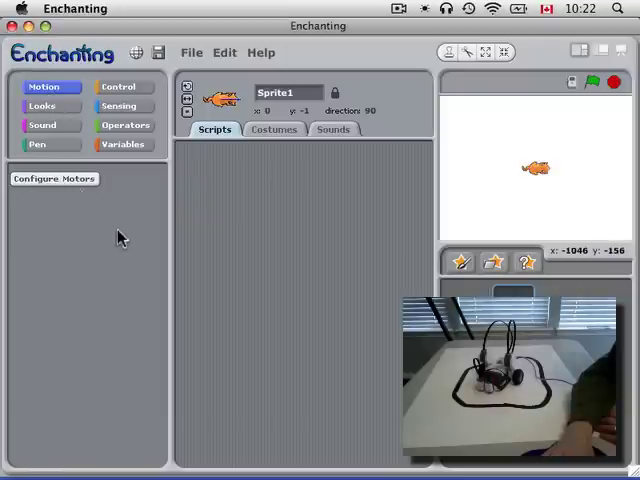
# Configure NXT motors on ports A and C named 'right motor' and 'left motor' and confirm
pyautogui.click(54, 178)
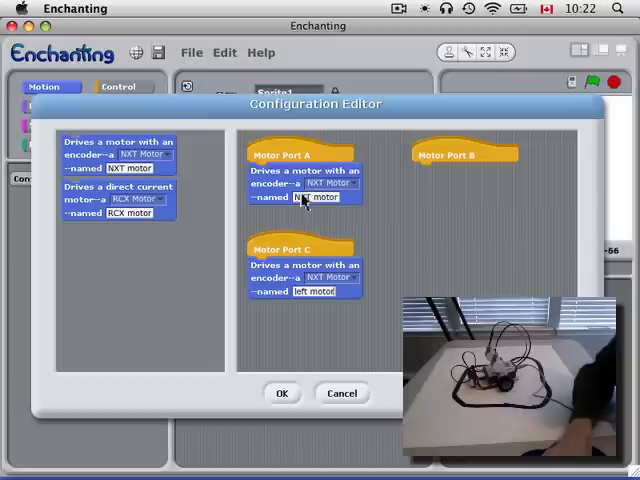
pyautogui.write('right motor')
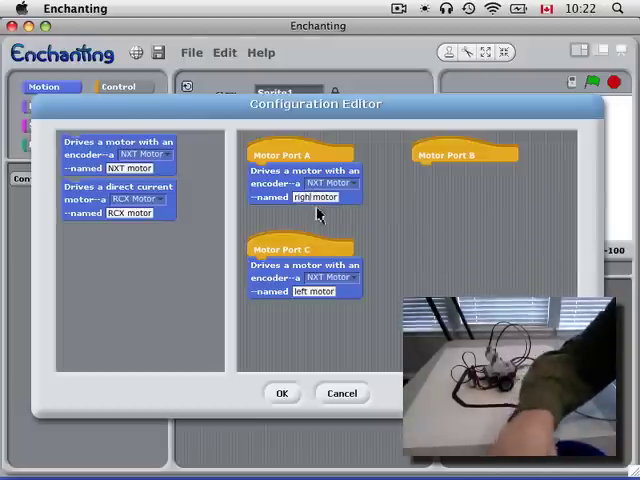
pyautogui.click(282, 392)
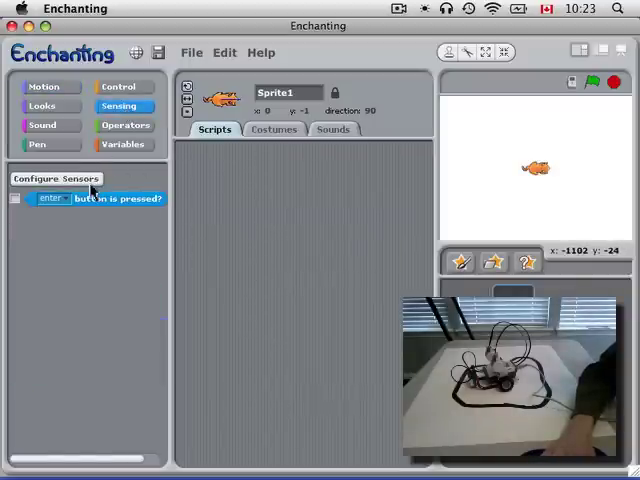
# Place an NXT light sensor named 'eye' on sensor port 1 and confirm the configuration
pyautogui.click(56, 178)
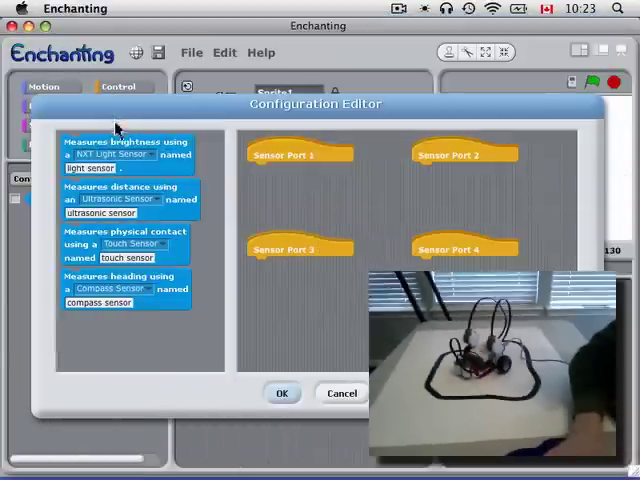
pyautogui.moveTo(122, 156); pyautogui.dragTo(300, 184)
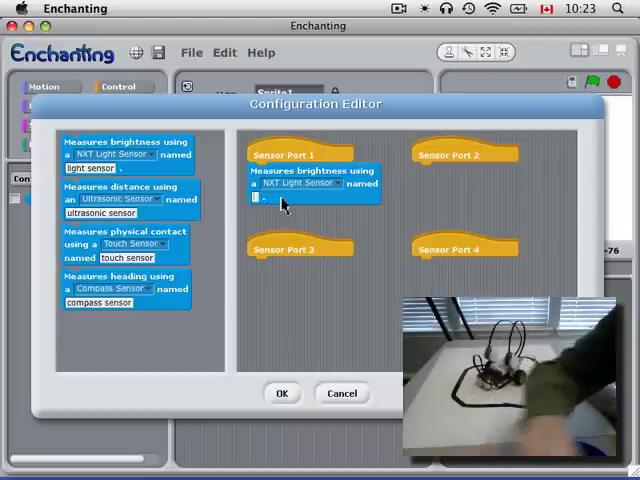
pyautogui.write('eye')
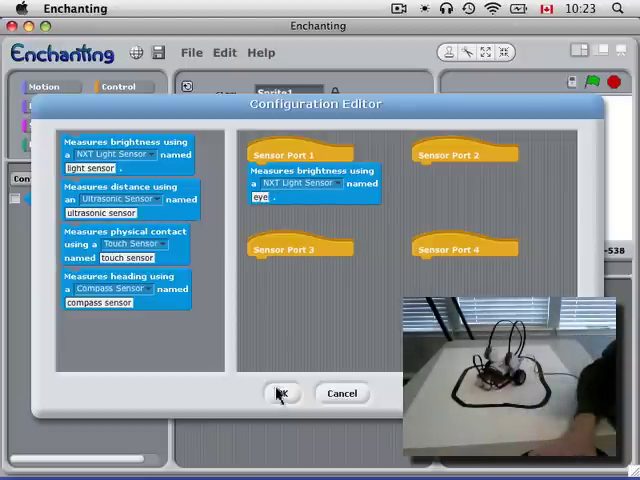
pyautogui.click(282, 392)
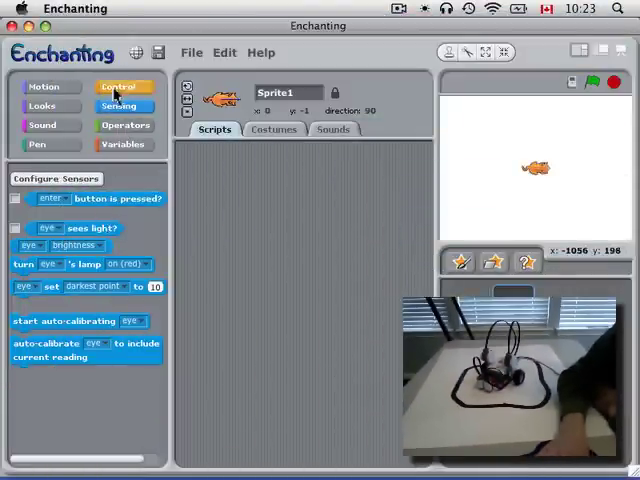
# Add a green-flag script that waits until the enter button is pressed, then stops all
pyautogui.click(122, 88)
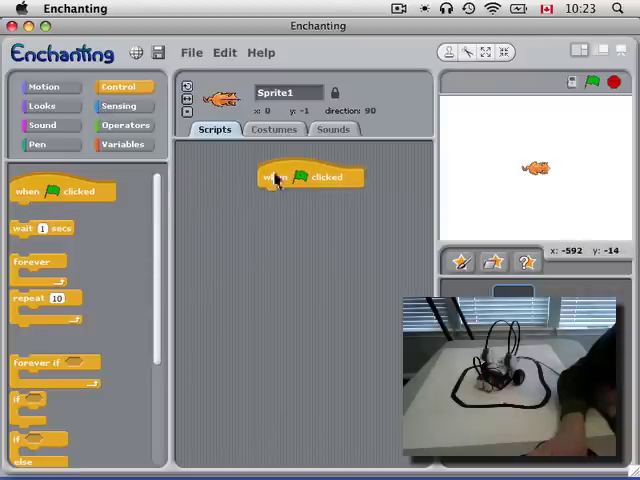
pyautogui.scroll(-3)
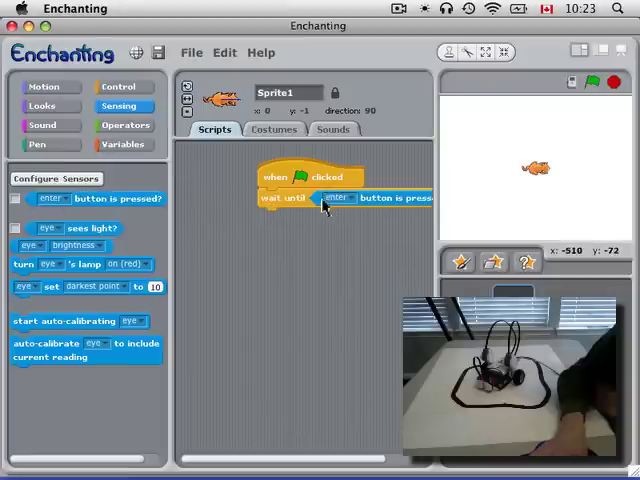
pyautogui.click(336, 196)
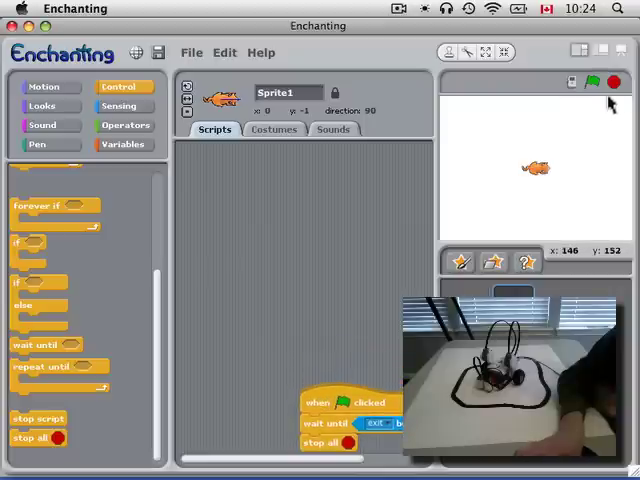
pyautogui.moveTo(340, 228)
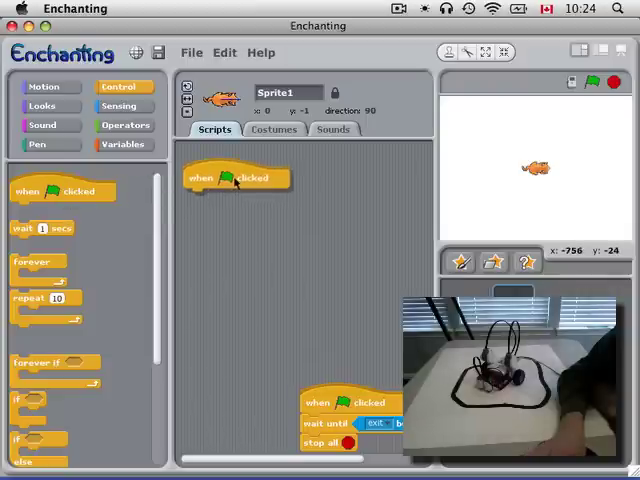
# Light eye's lamp red, start both motors turning forward, and wrap auto-calibrate in a forever loop
pyautogui.click(120, 106)
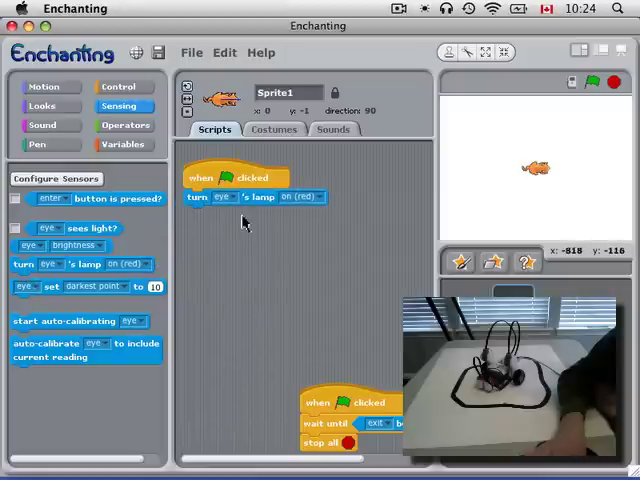
pyautogui.click(300, 196)
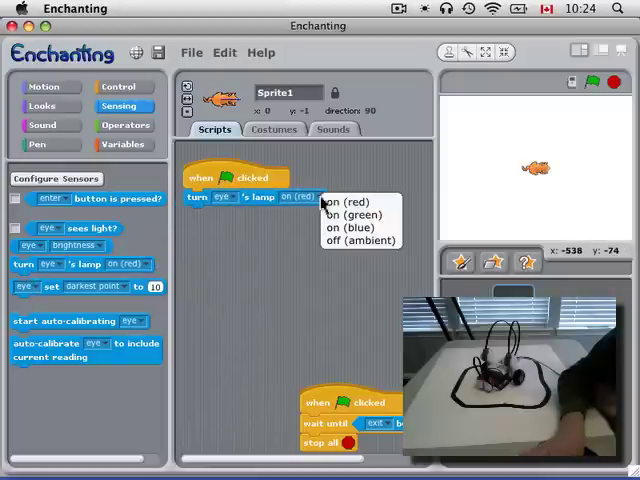
pyautogui.click(344, 224)
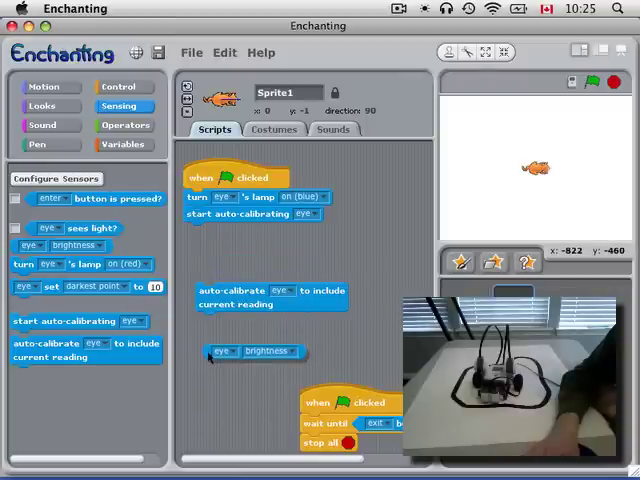
pyautogui.click(48, 86)
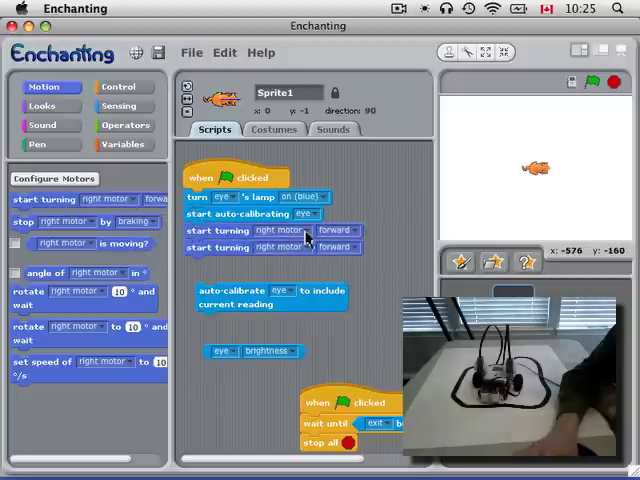
pyautogui.click(288, 246)
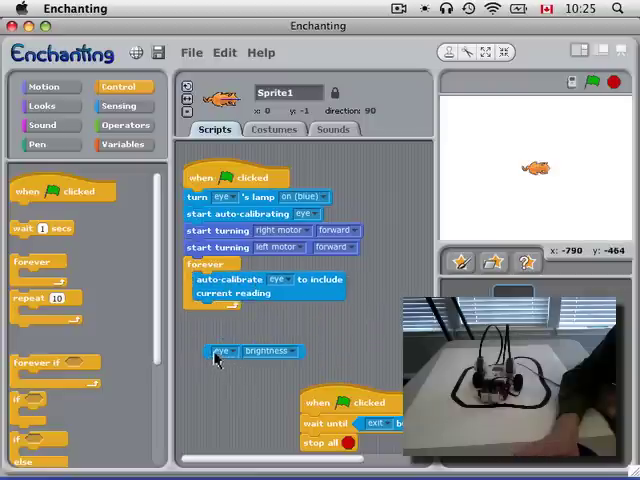
# Add 'rotate right motor by eye brightness and wait' and 'set right motor speed to 10' into the loop
pyautogui.moveTo(216, 352); pyautogui.dragTo(212, 388)
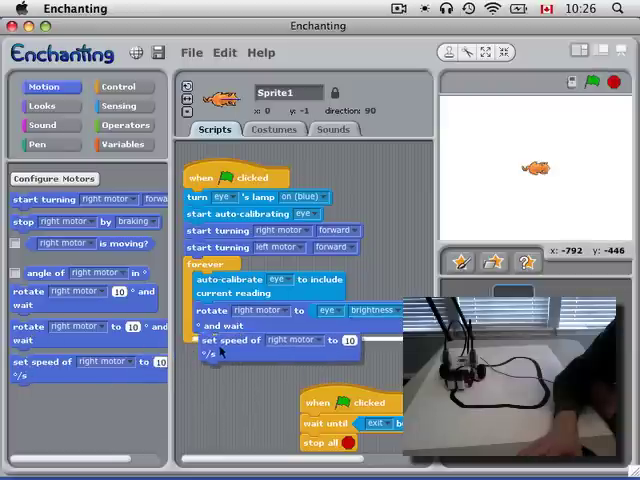
# Pull the rotate block out of the loop and add a 100-based arithmetic operator as the speed value
pyautogui.click(292, 342)
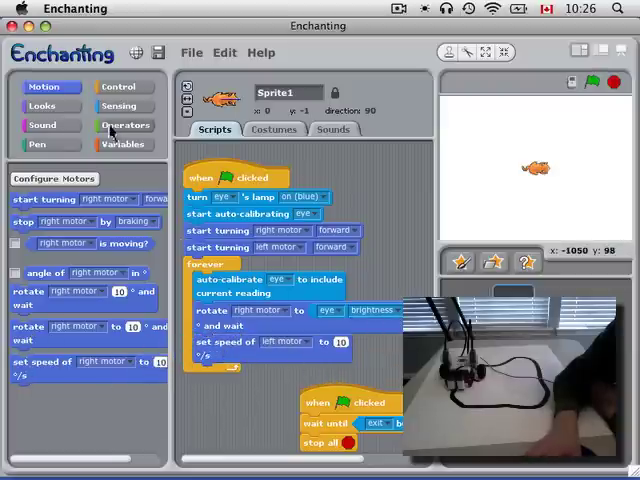
pyautogui.click(124, 126)
pyautogui.write('100')
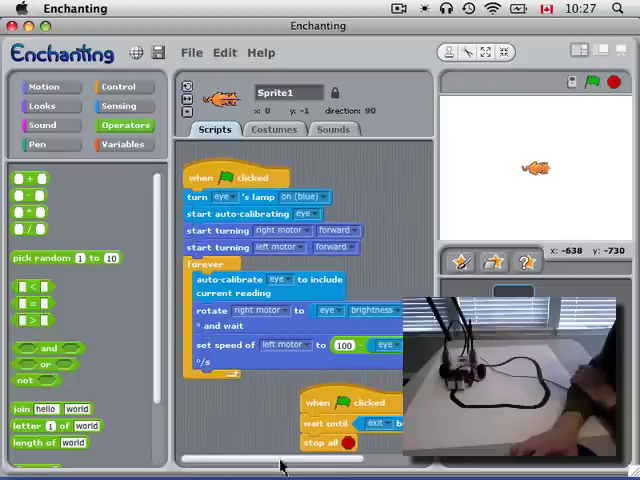
pyautogui.moveTo(322, 318)
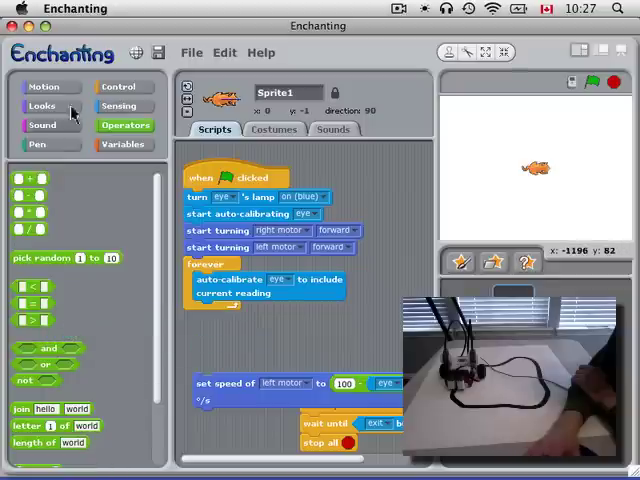
# Add 'set speed of left motor to 100' and drop eye brightness into the right motor's speed operator
pyautogui.click(44, 86)
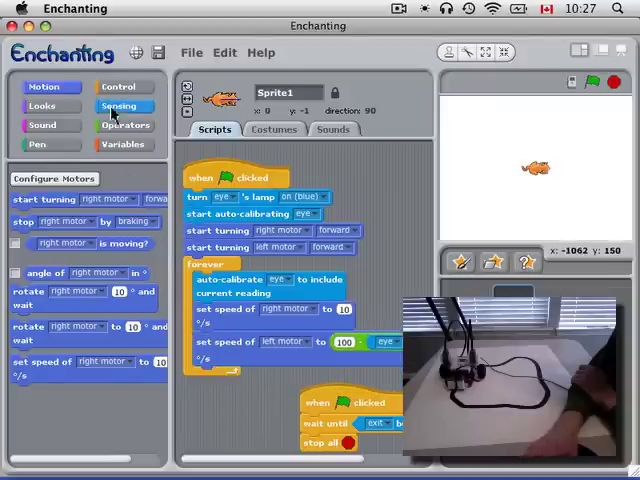
pyautogui.click(122, 106)
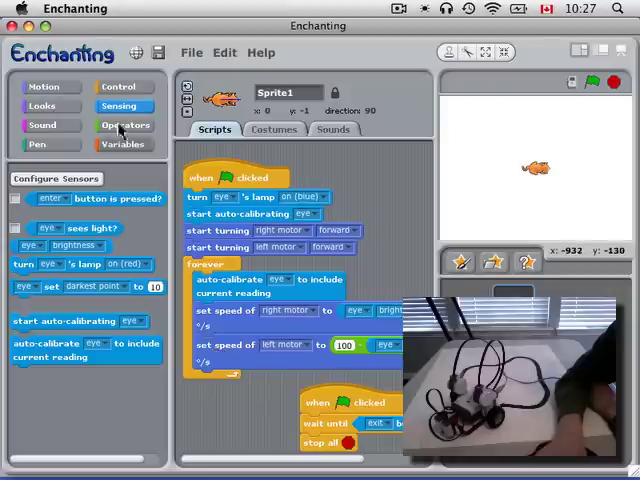
pyautogui.click(124, 126)
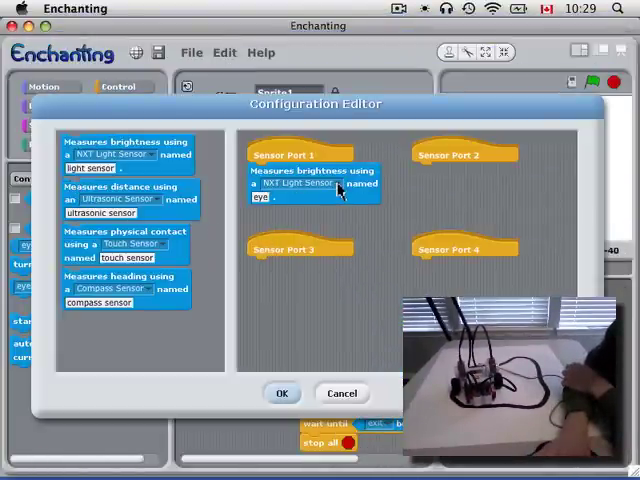
# Change the sensor to an NXT Color Sensor named 'blue eye' on port 2 and confirm
pyautogui.click(300, 184)
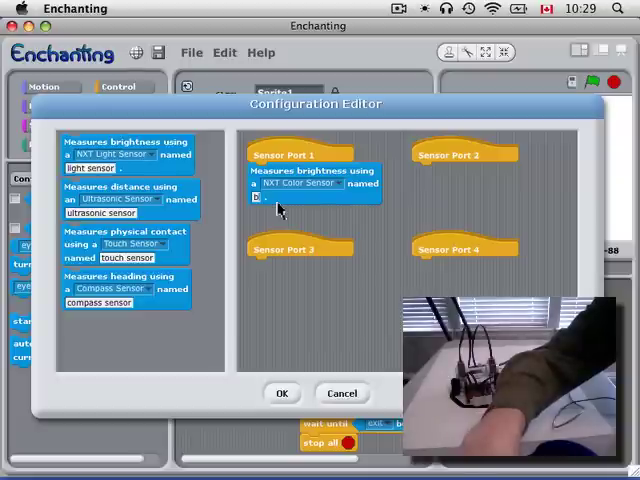
pyautogui.write('blue eye')
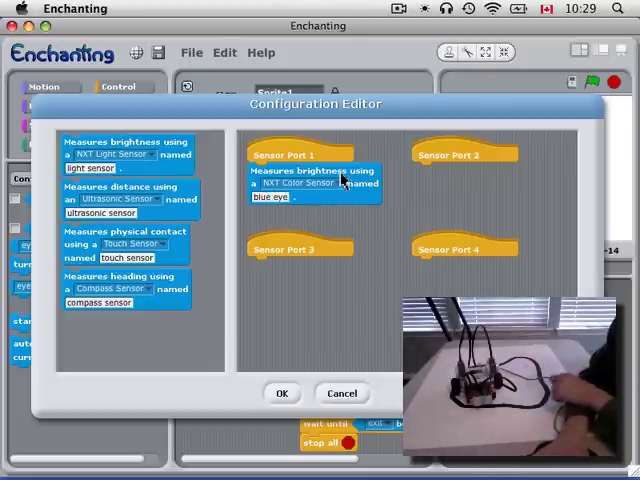
pyautogui.moveTo(312, 184); pyautogui.dragTo(478, 184)
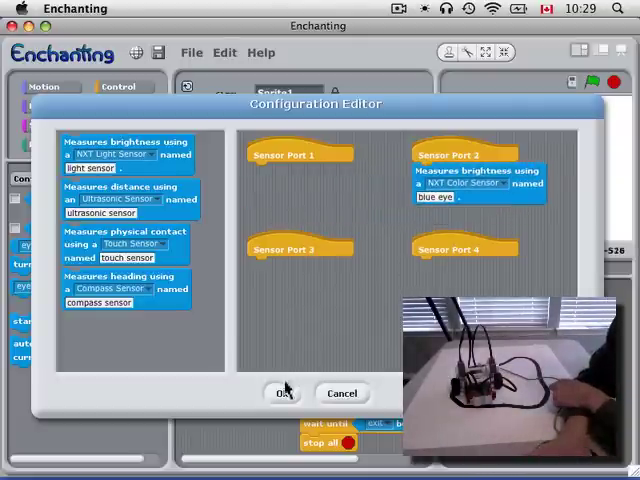
pyautogui.click(284, 392)
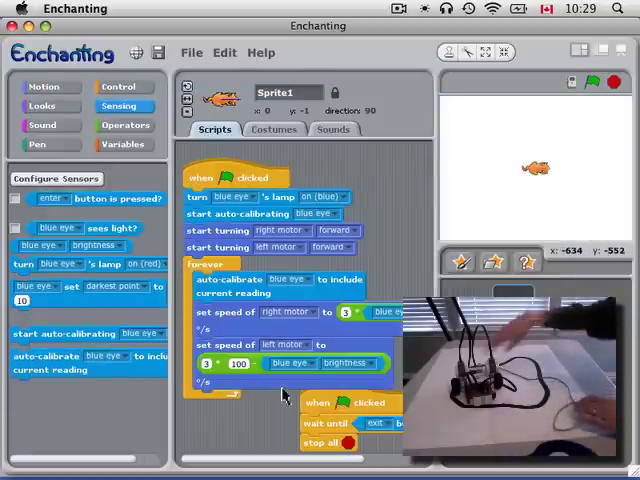